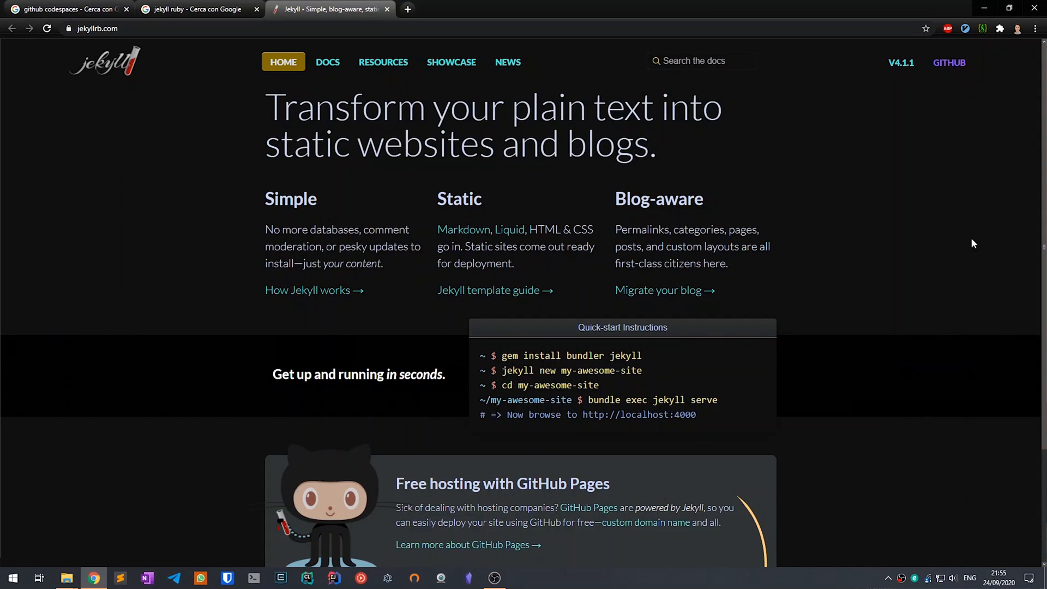
Switch the espanso repository view from master to the gh-pages branch
scroll("down", 3)
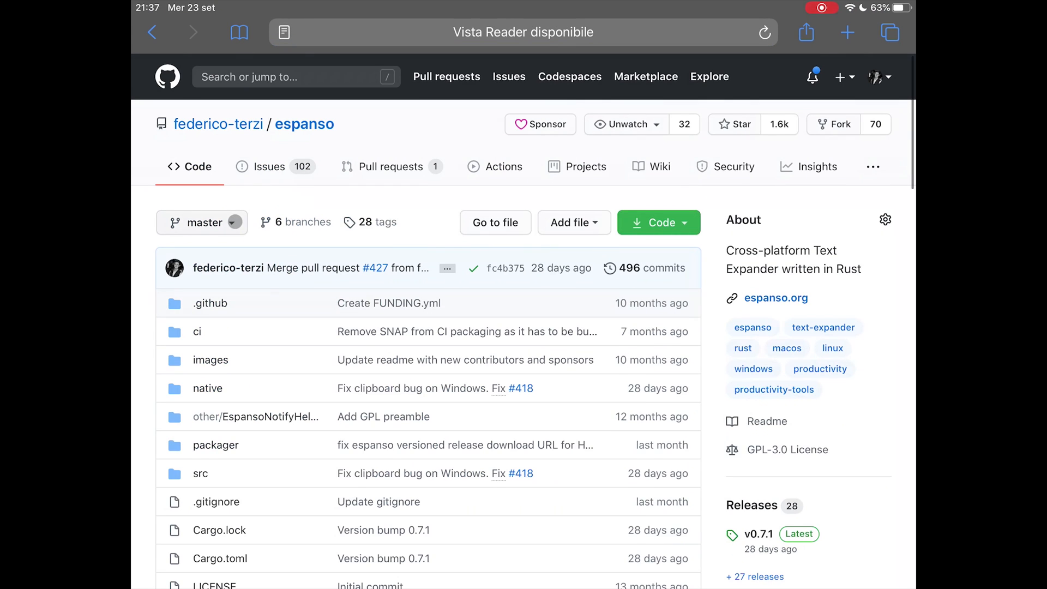
left_click(202, 222)
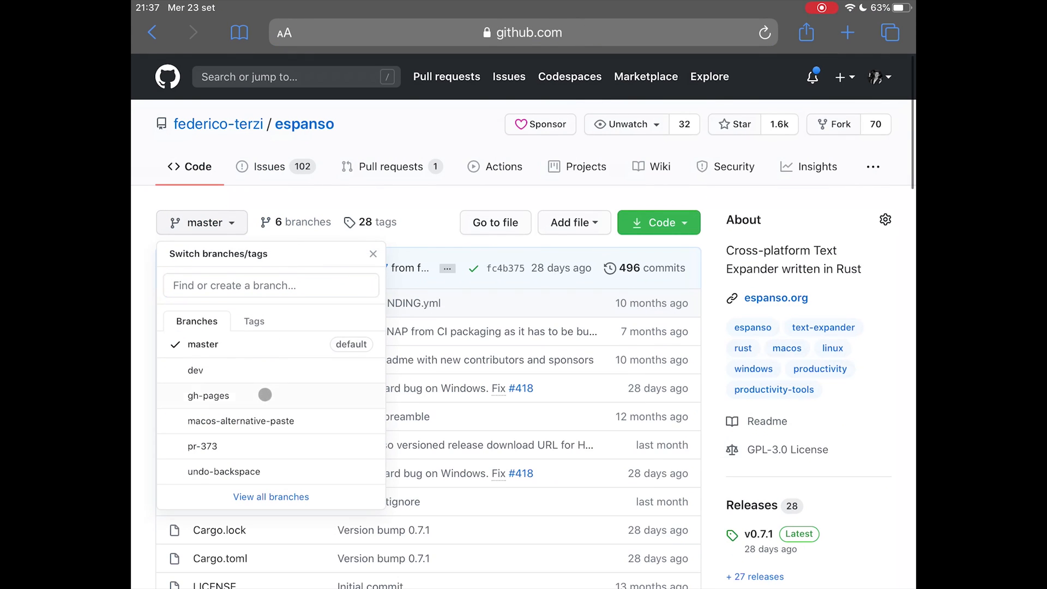
left_click(207, 396)
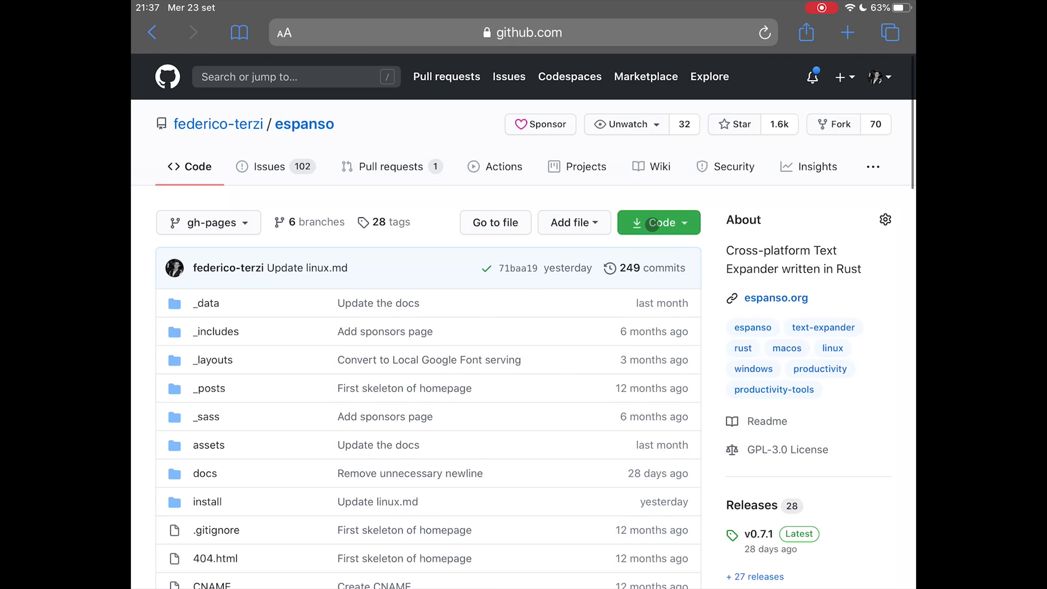
Create a new codespace on the gh-pages branch from the Code menu
left_click(651, 222)
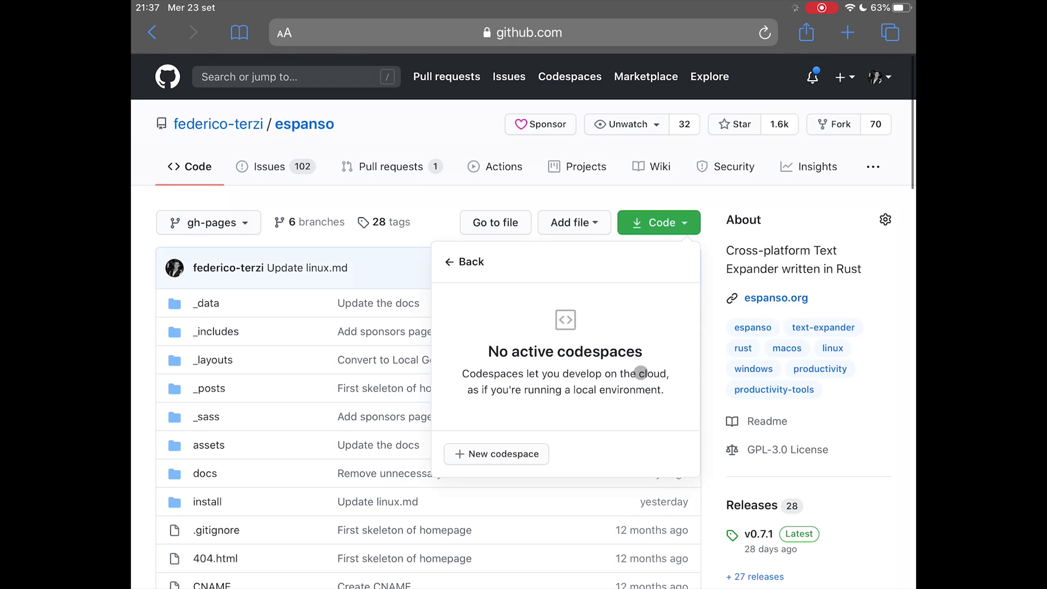
left_click(497, 454)
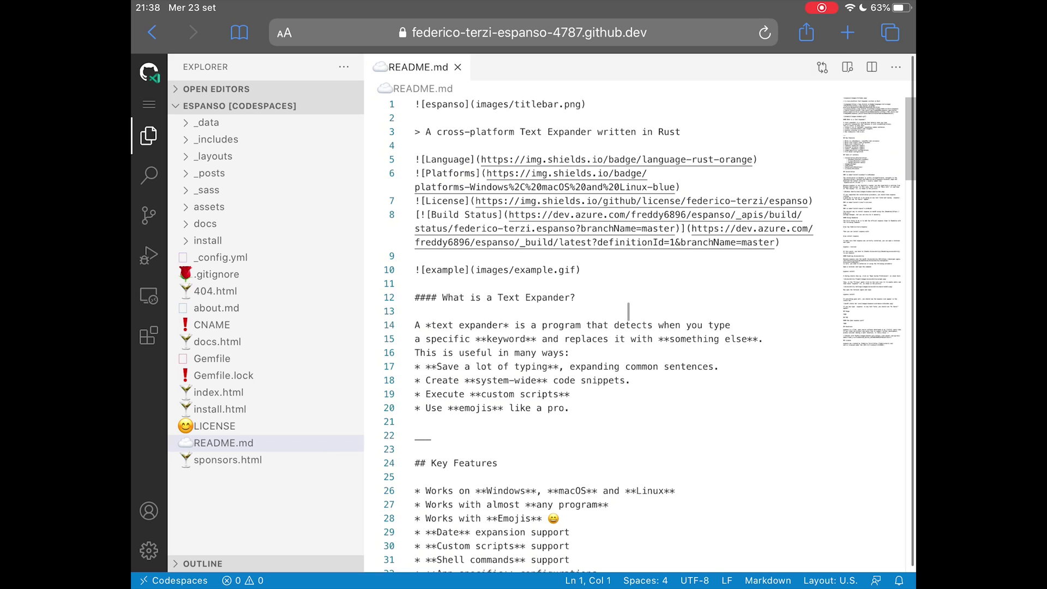
Search the Extensions marketplace for 'vim'
left_click(148, 336)
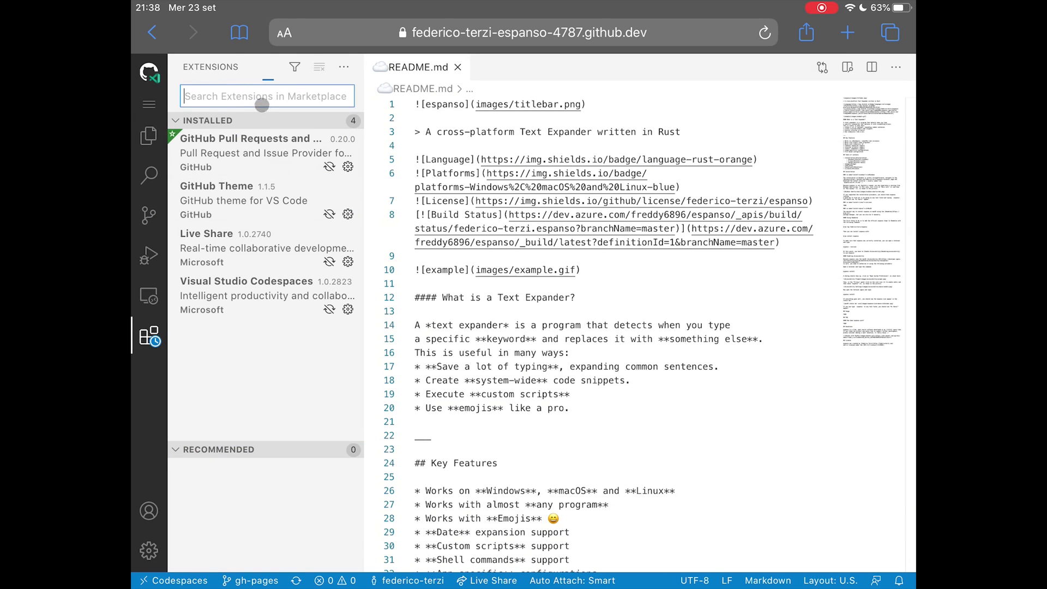
type("vim")
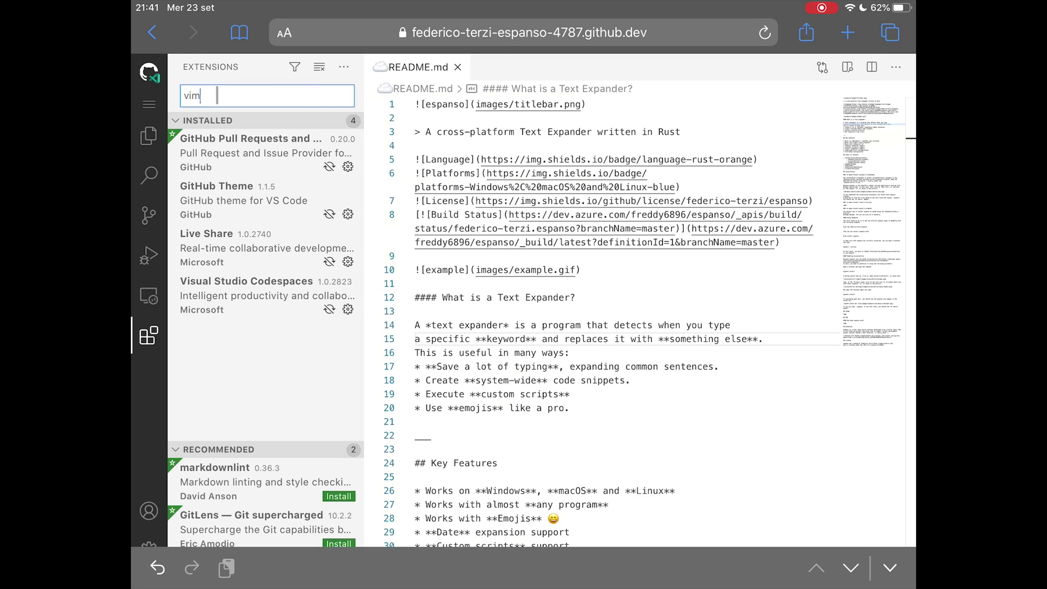